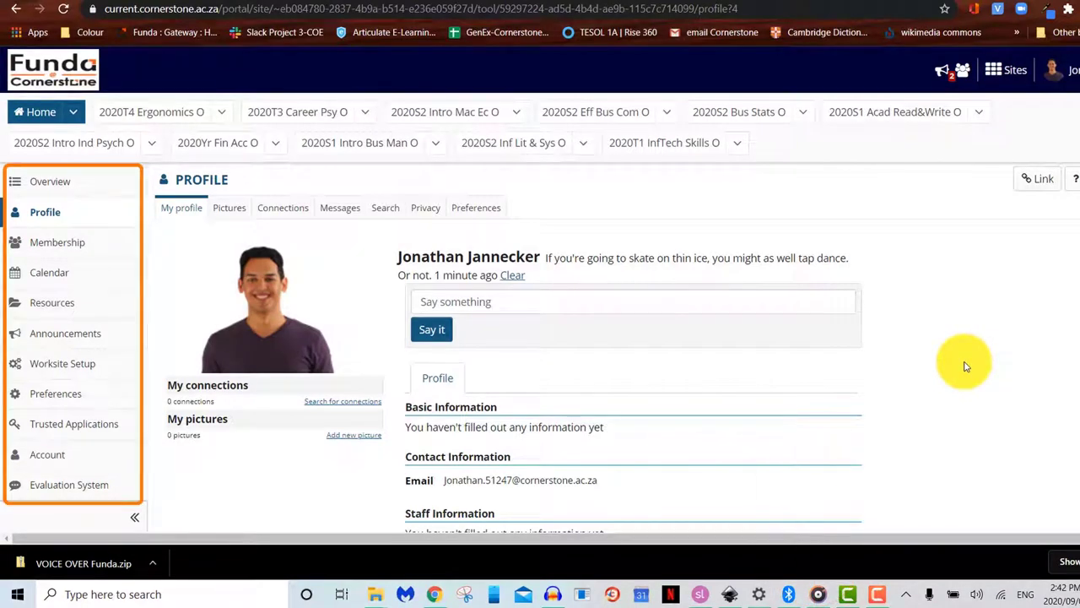
mouse_move(314, 279)
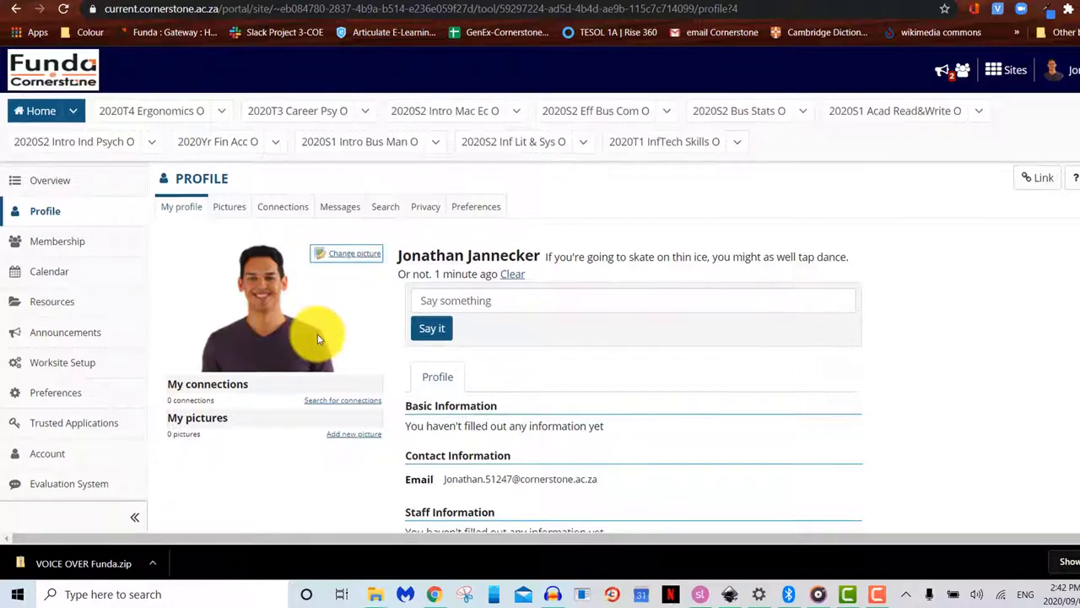
Step: Review the weekly calendar and its legend, then go to the site's Resources
scroll("down", 3)
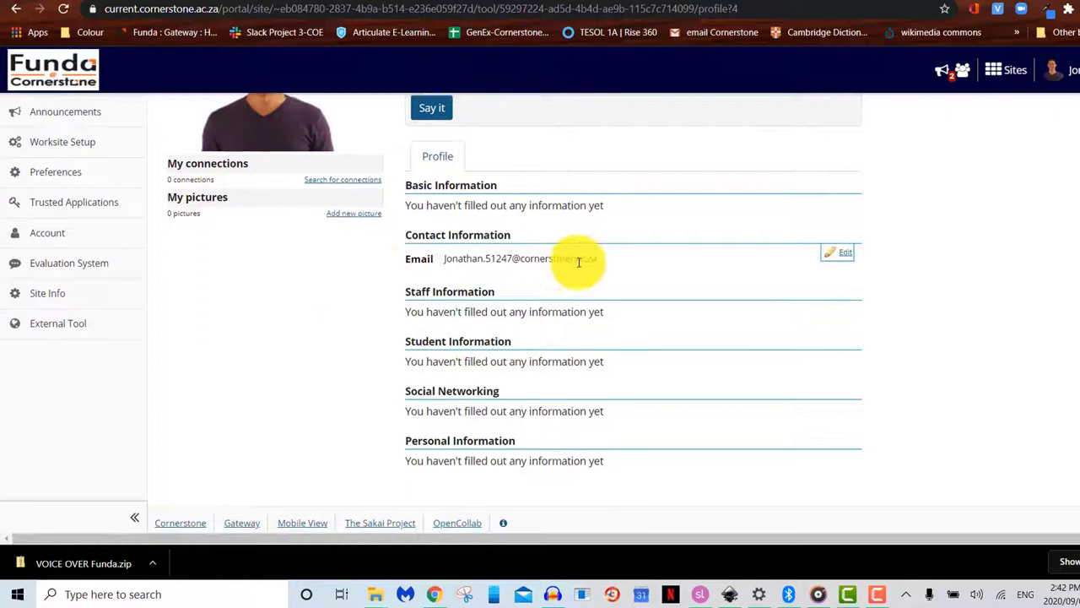
mouse_move(598, 264)
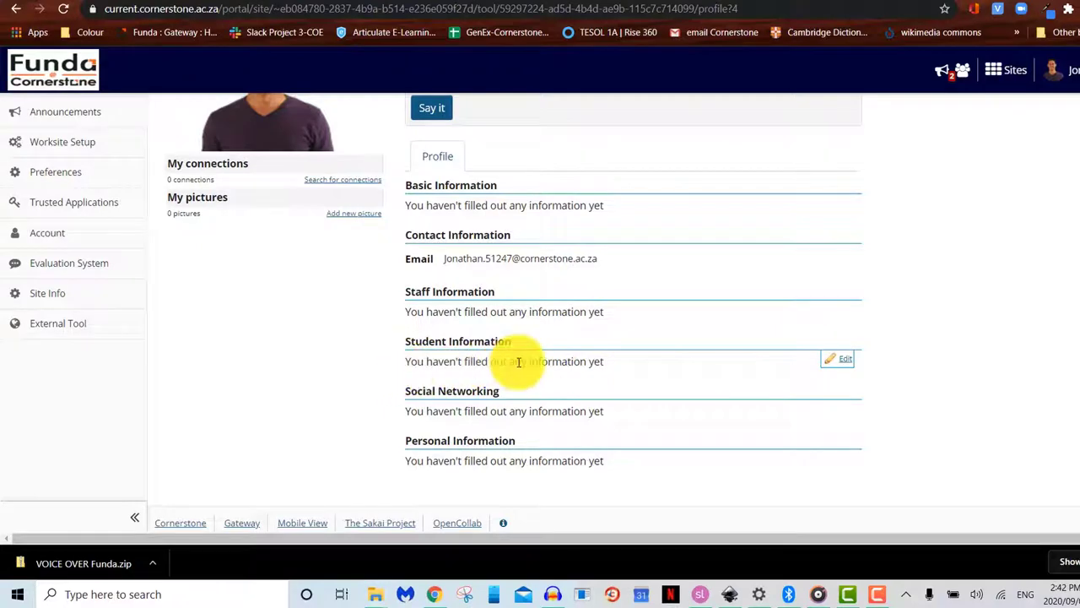
scroll("up", 3)
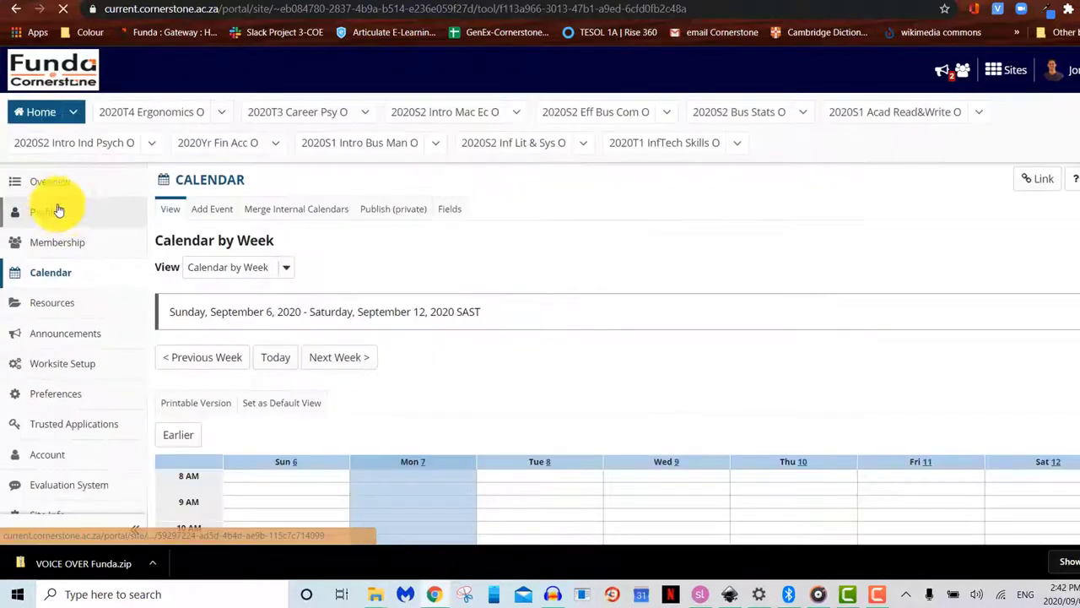
mouse_move(530, 297)
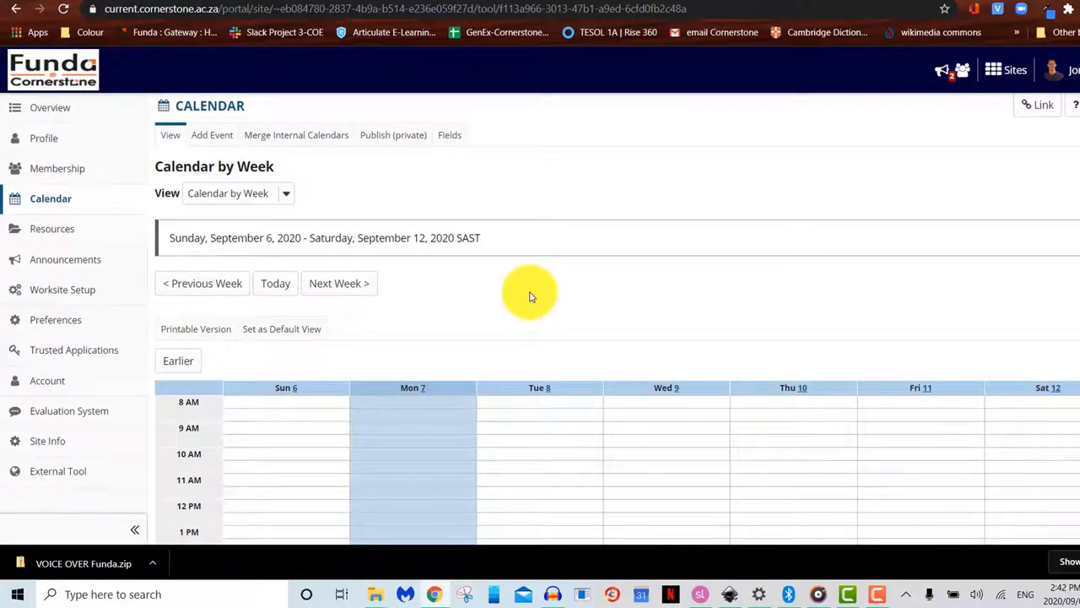
scroll("down", 3)
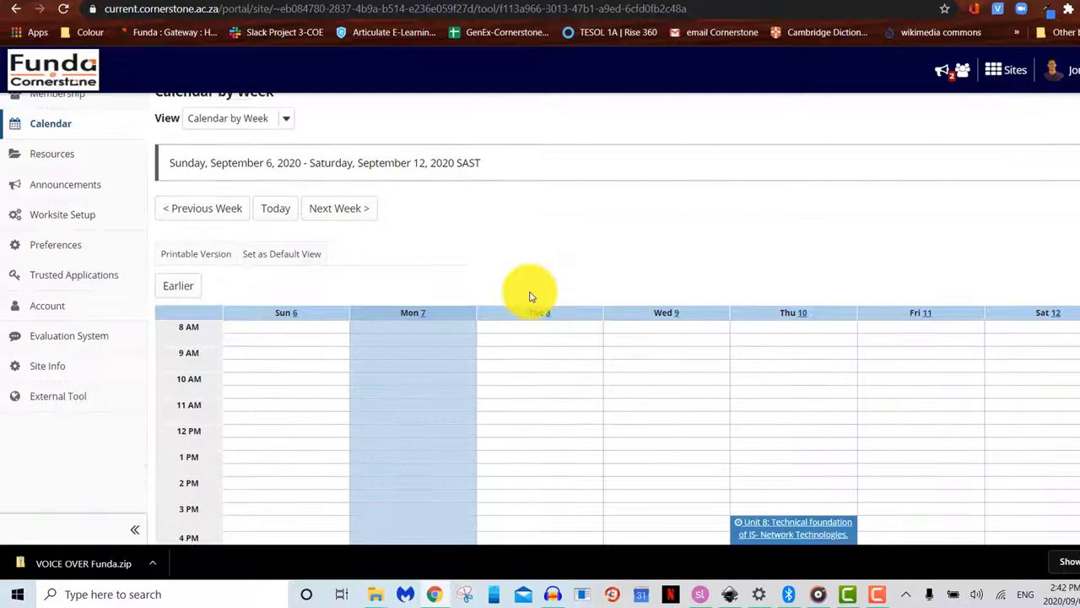
scroll("down", 3)
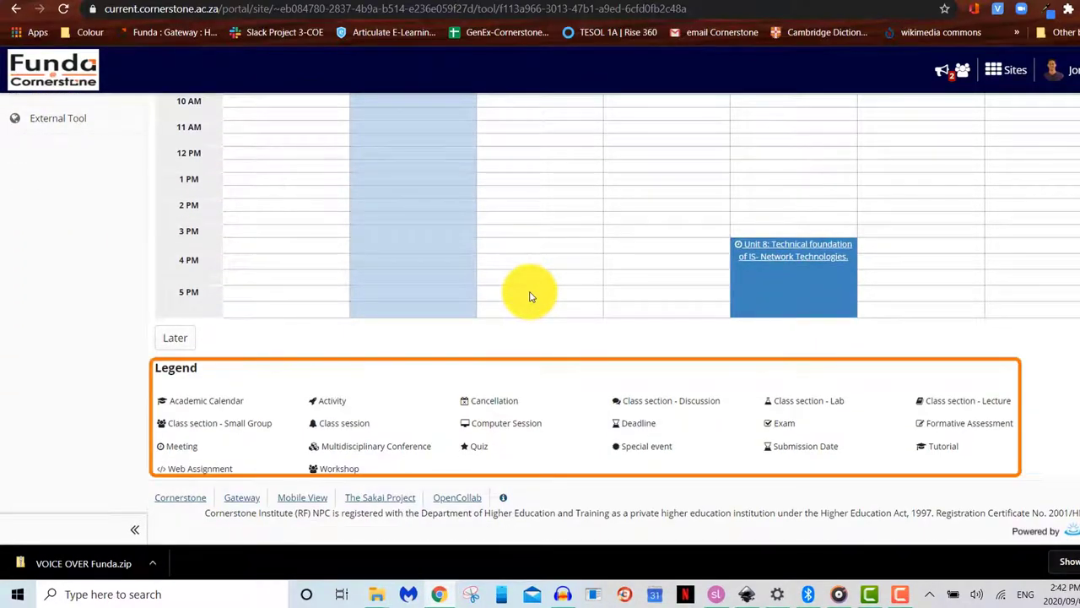
mouse_move(456, 422)
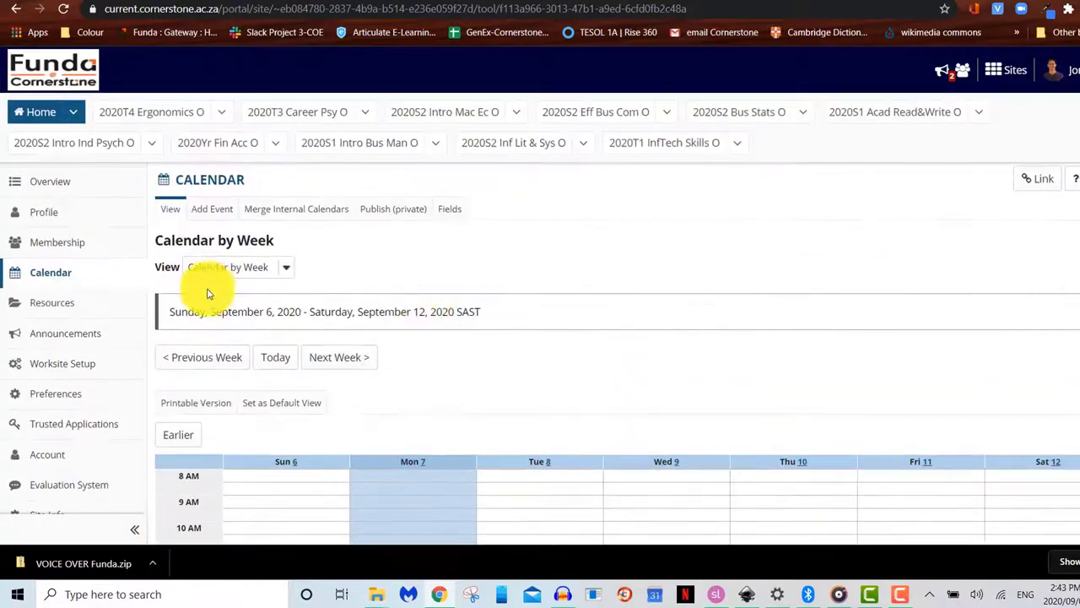
left_click(51, 302)
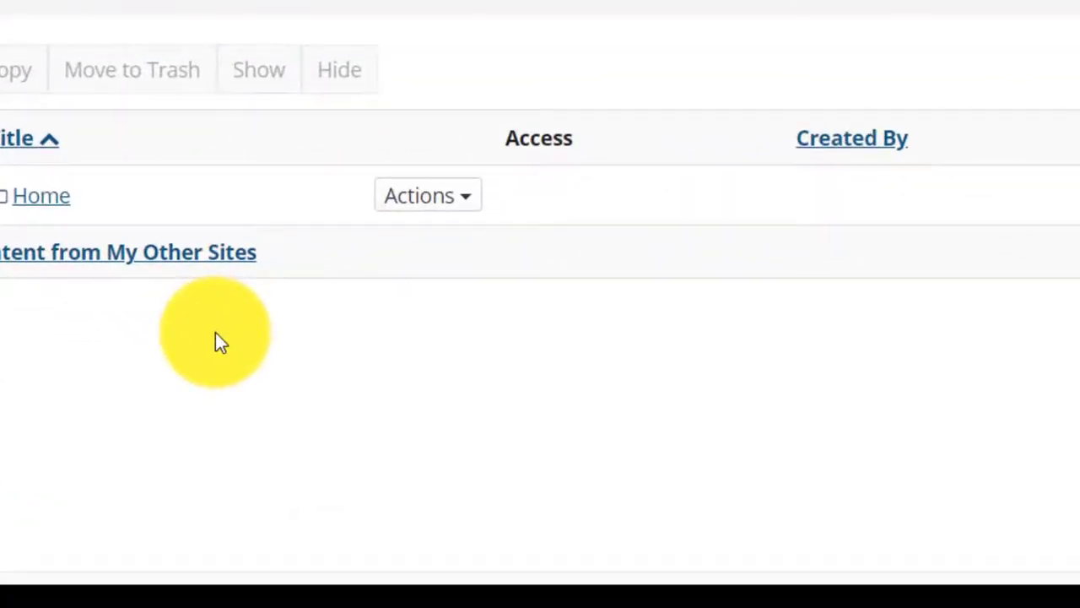
Step: View the Home folder's add options (Upload Files etc.), then go to Announcements
left_click(427, 209)
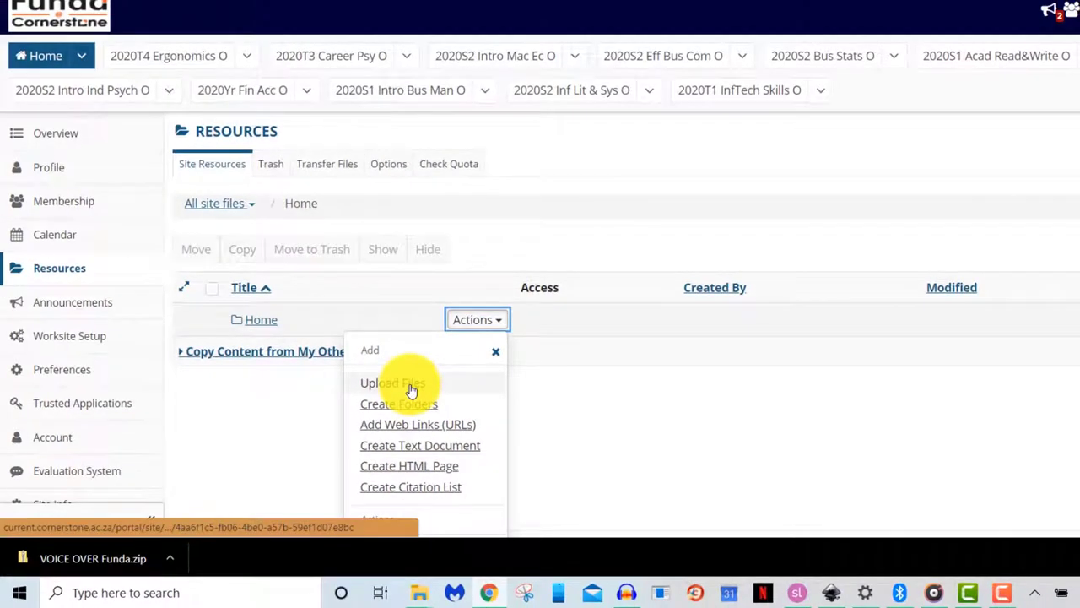
left_click(72, 302)
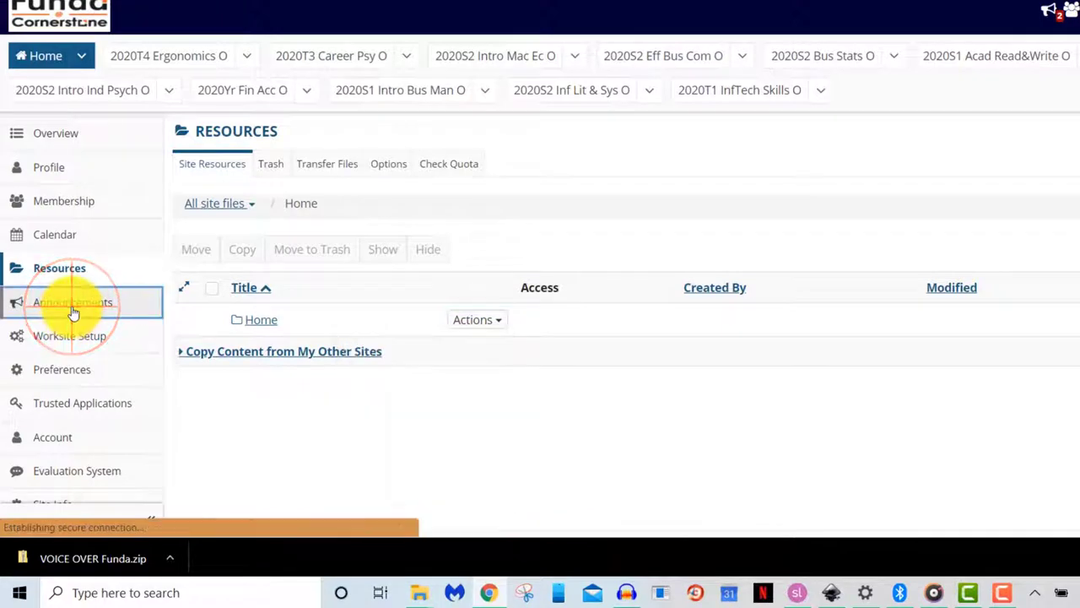
Step: Read the 'presentation notes and lessons' announcement in full, then go to Worksite Setup
left_click(72, 303)
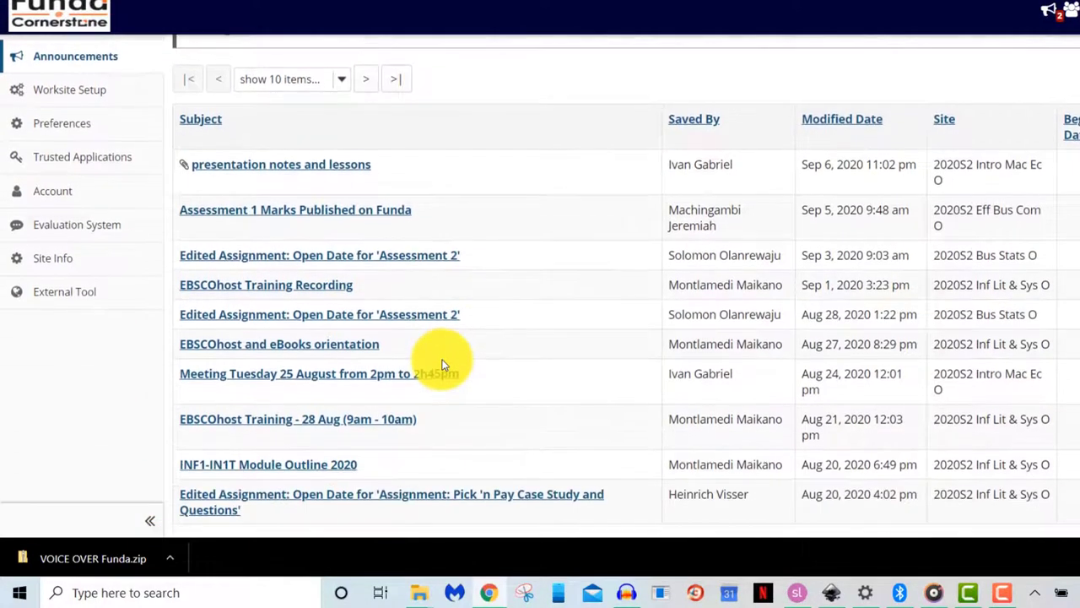
mouse_move(329, 419)
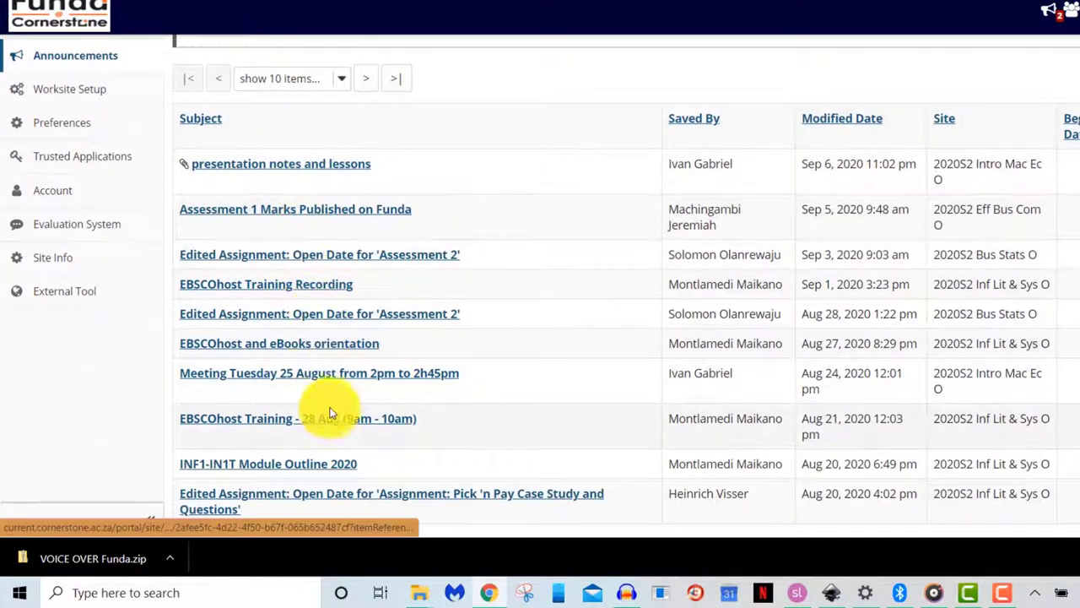
left_click(280, 163)
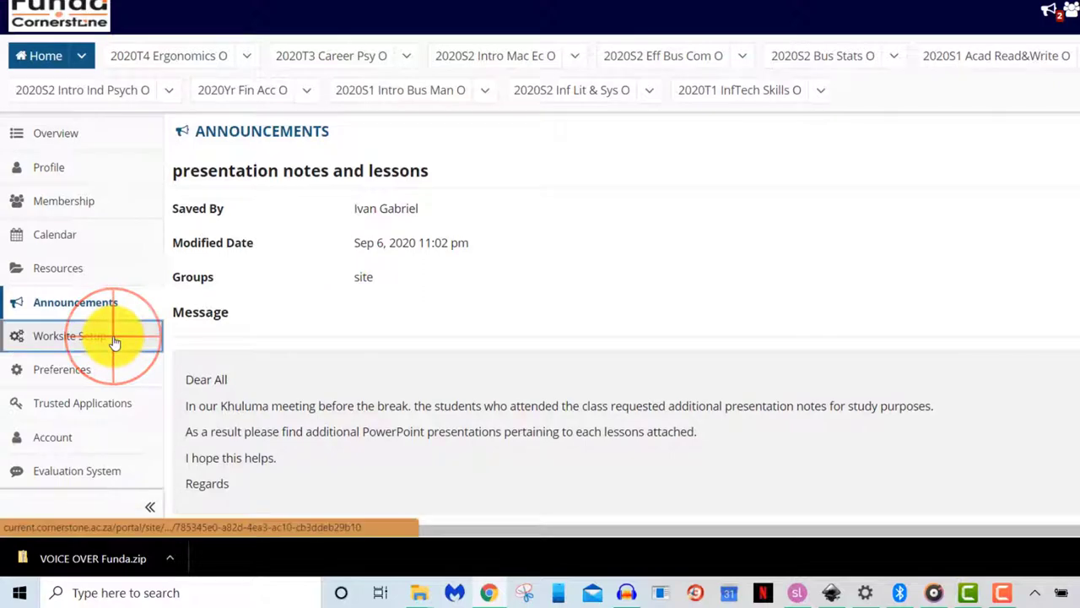
left_click(71, 334)
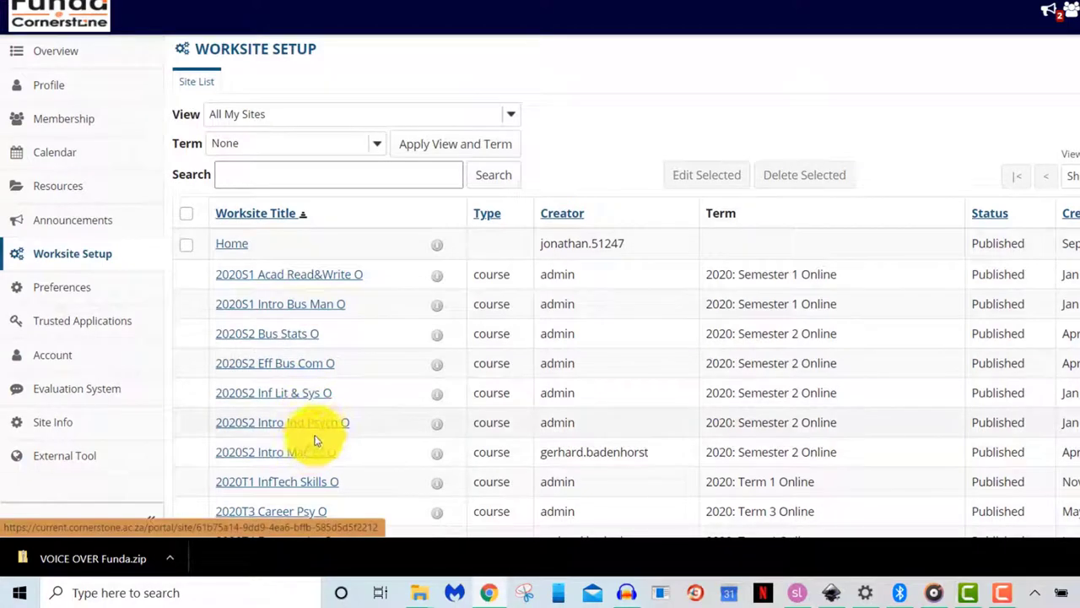
mouse_move(319, 235)
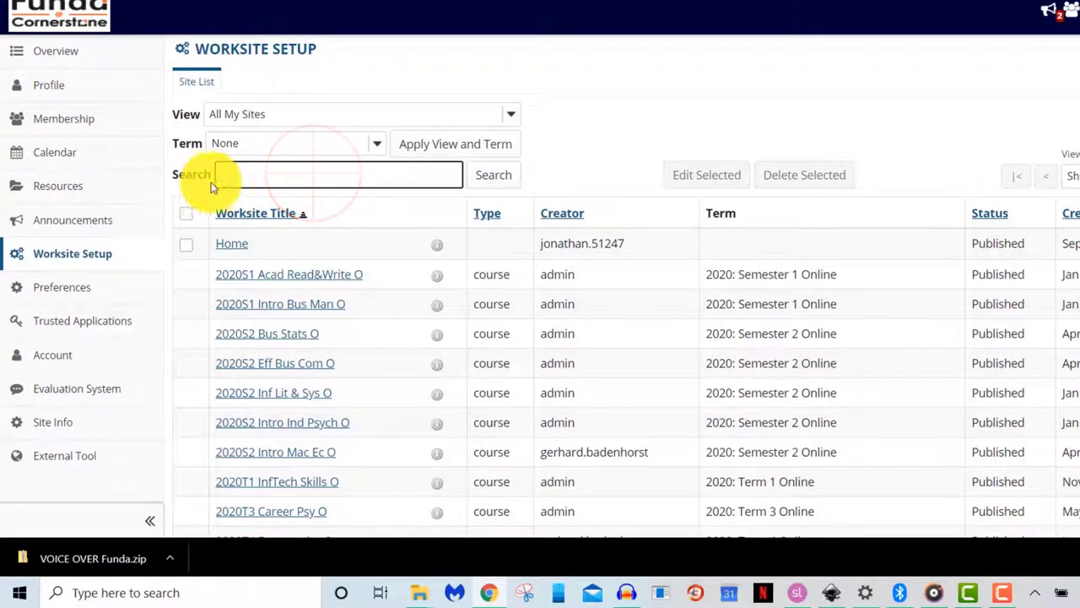
Step: Start a search in the Worksite Setup site list
left_click(61, 287)
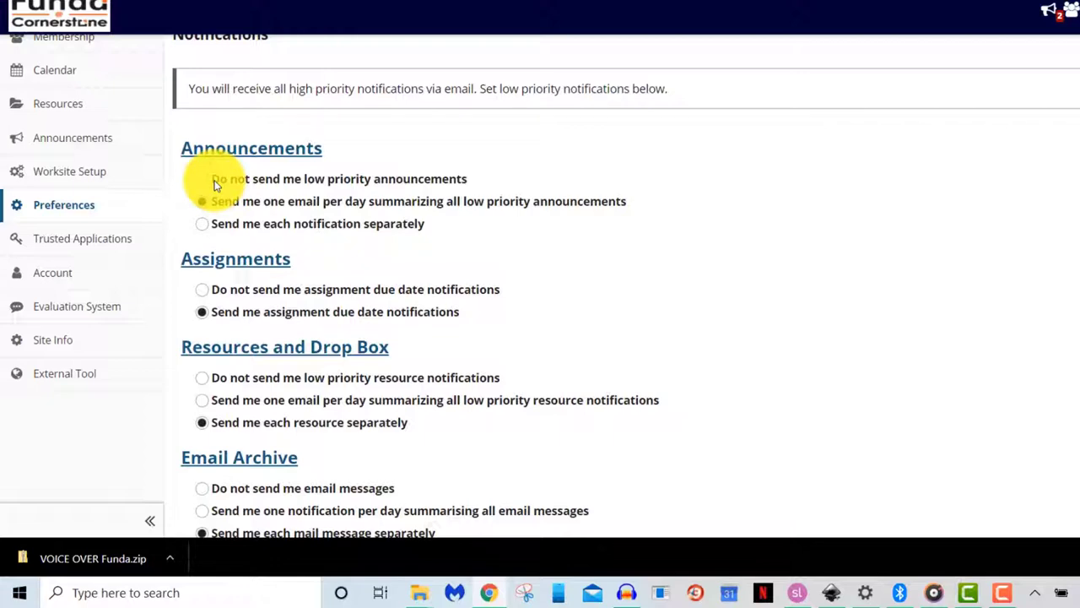
Step: Choose 'Do not send me low priority announcements' and hide 2020: Term 1 Online sites, then go to Account
left_click(203, 179)
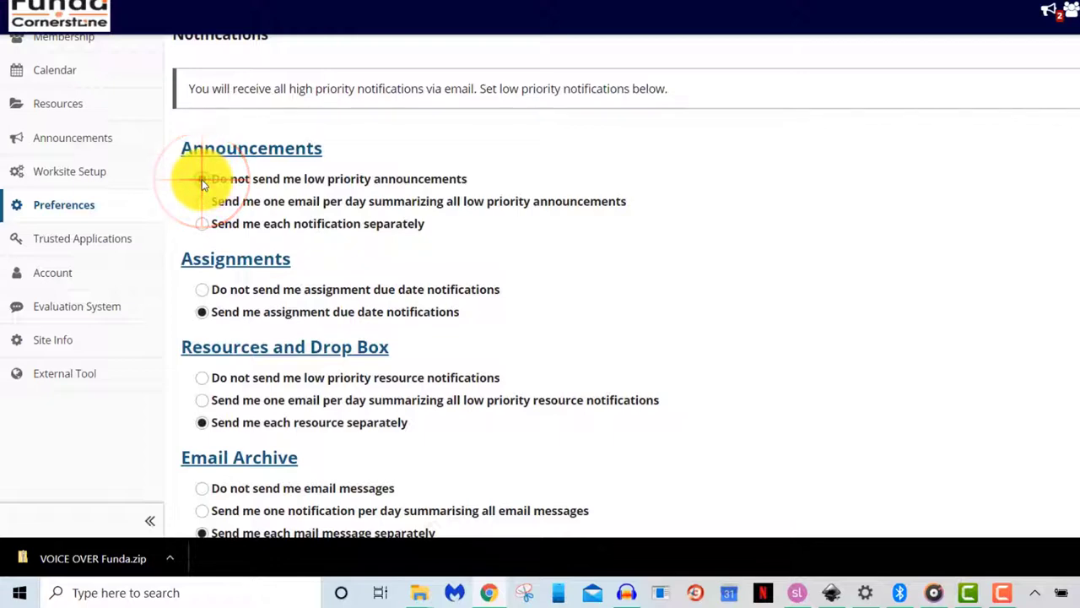
left_click(203, 179)
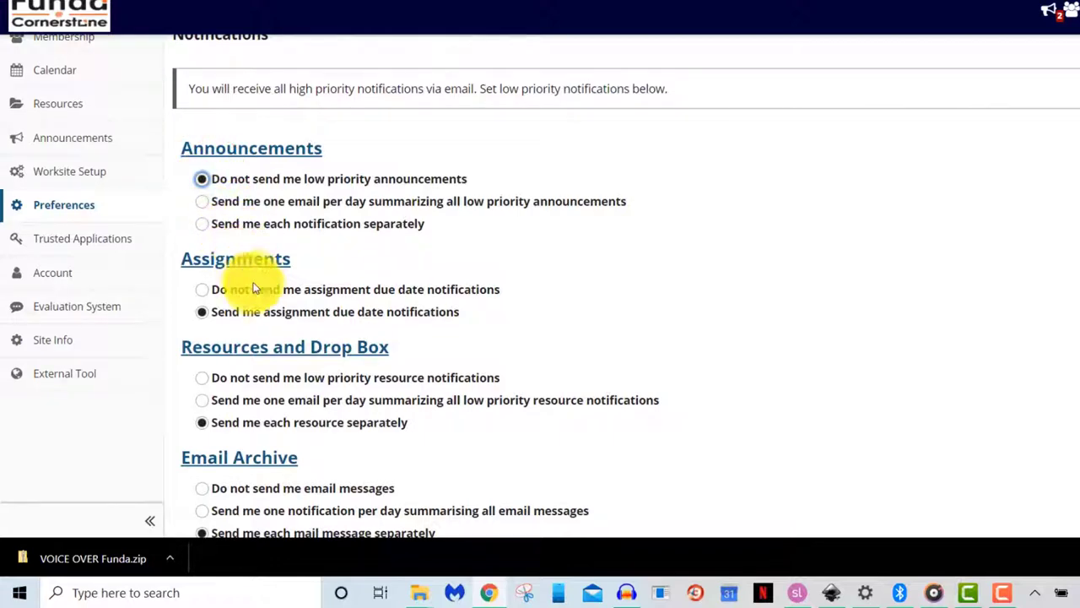
left_click(378, 163)
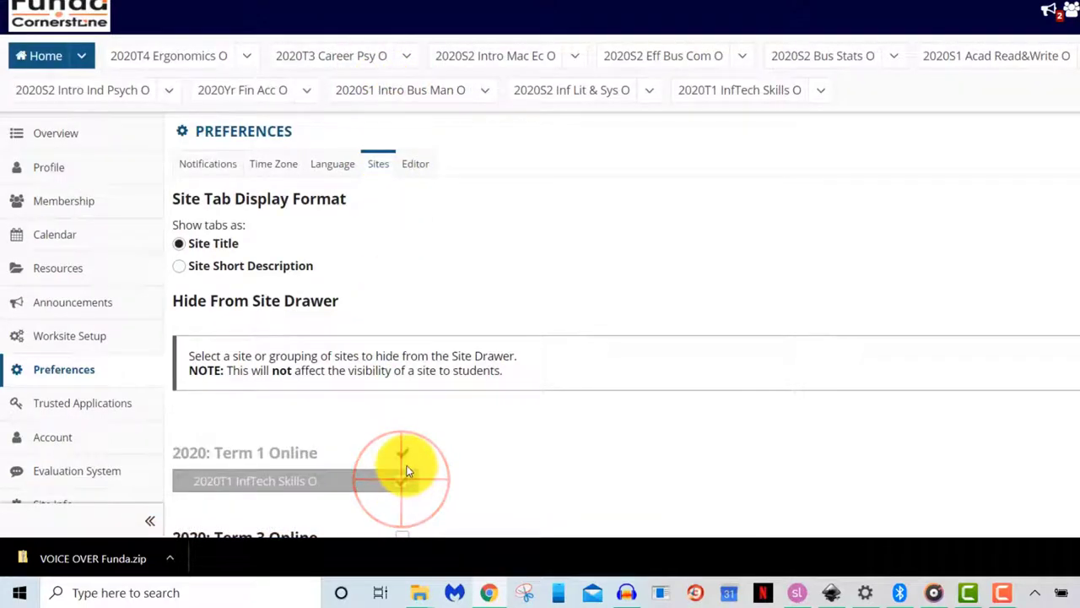
left_click(401, 480)
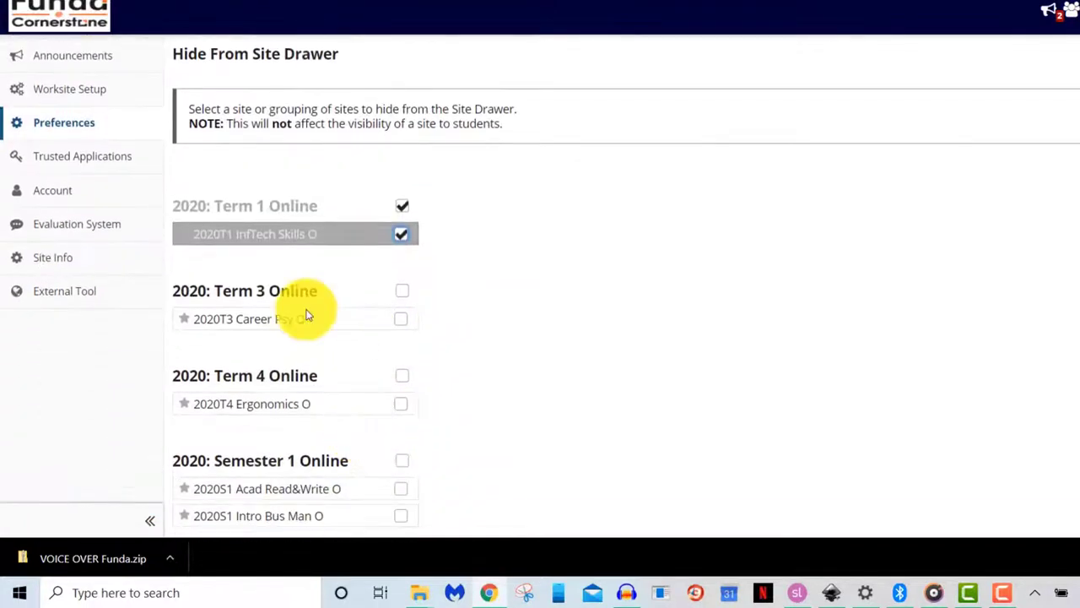
left_click(53, 189)
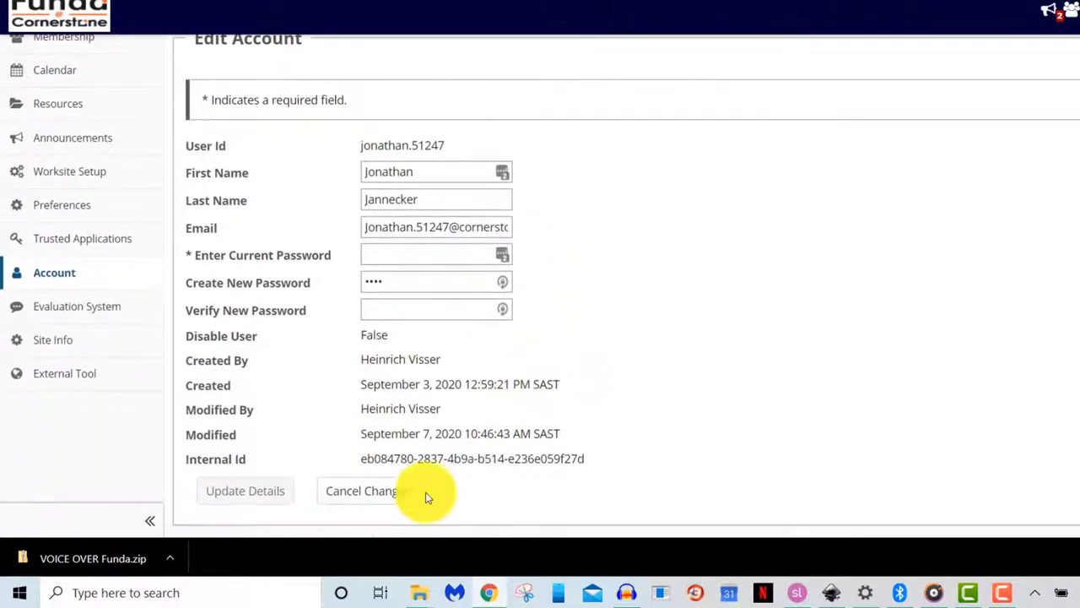
Step: Cancel the account edits without saving, returning to My Account Details
scroll("down", 3)
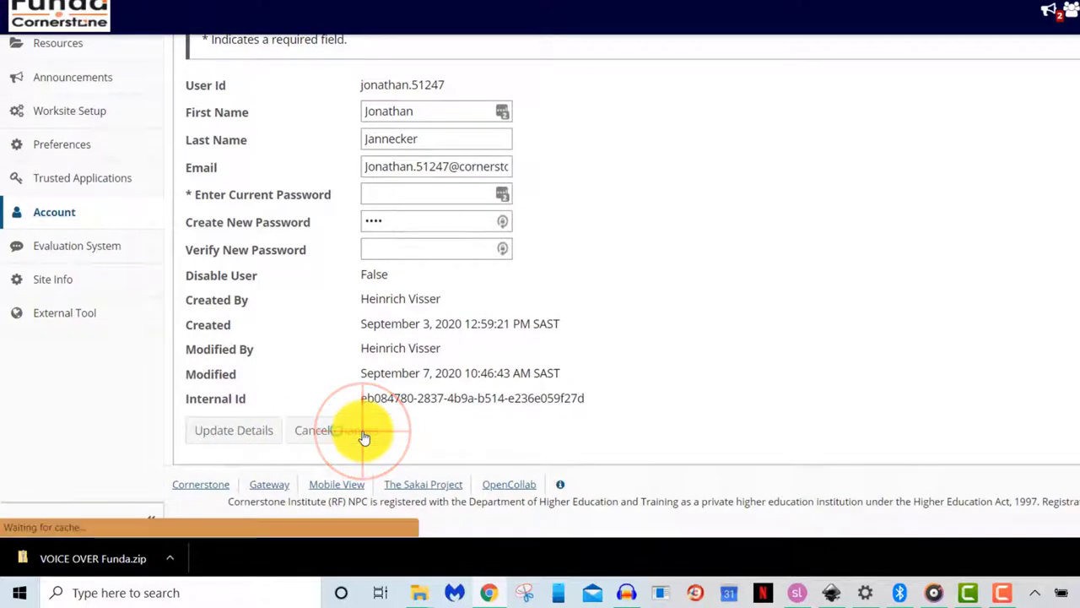
left_click(314, 431)
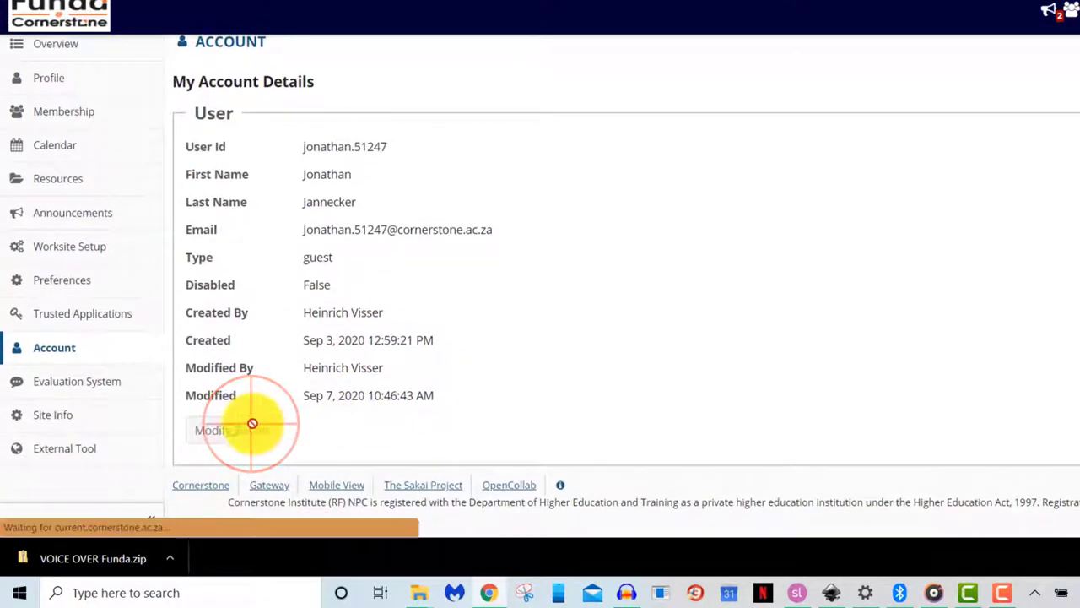